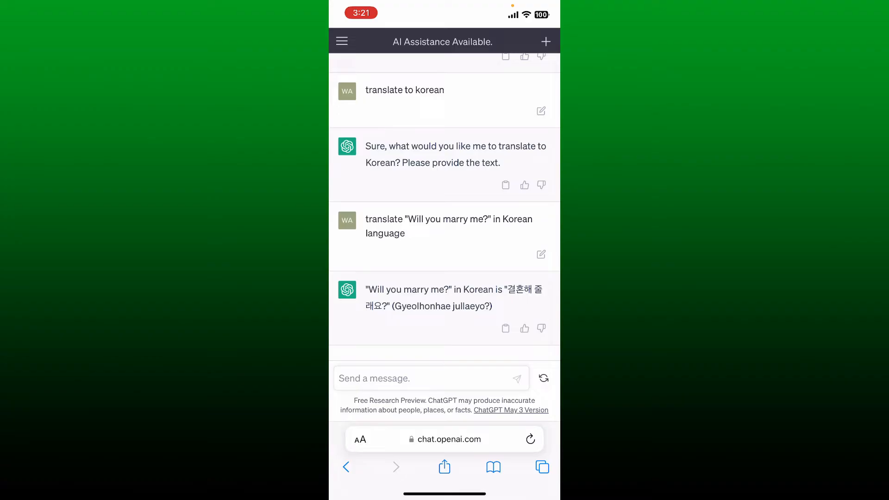
Step: Close the earlier Korean translation chat tab from the Safari tab overview
left_click(541, 467)
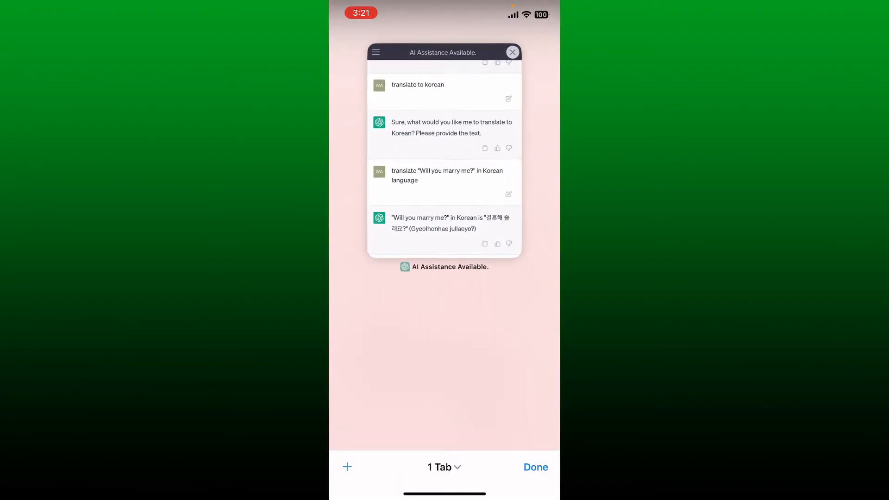
left_click(534, 467)
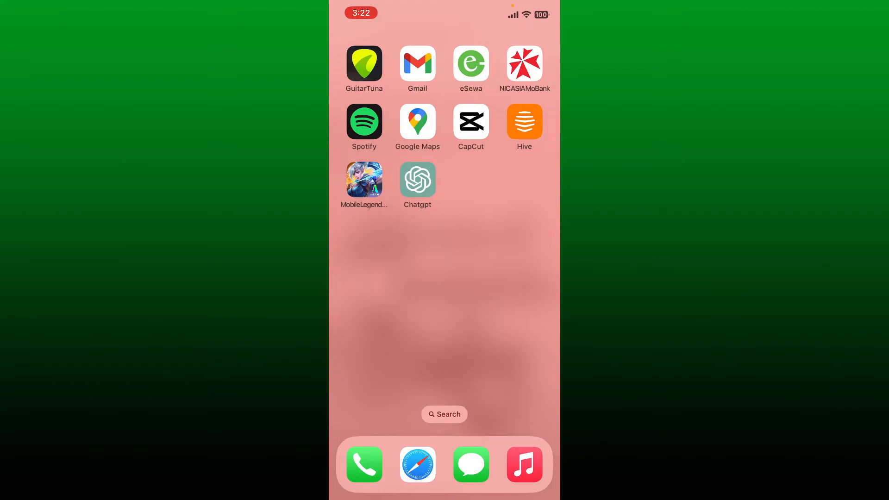
Step: Launch ChatGPT from the home screen and focus the new chat's message box
left_click(417, 179)
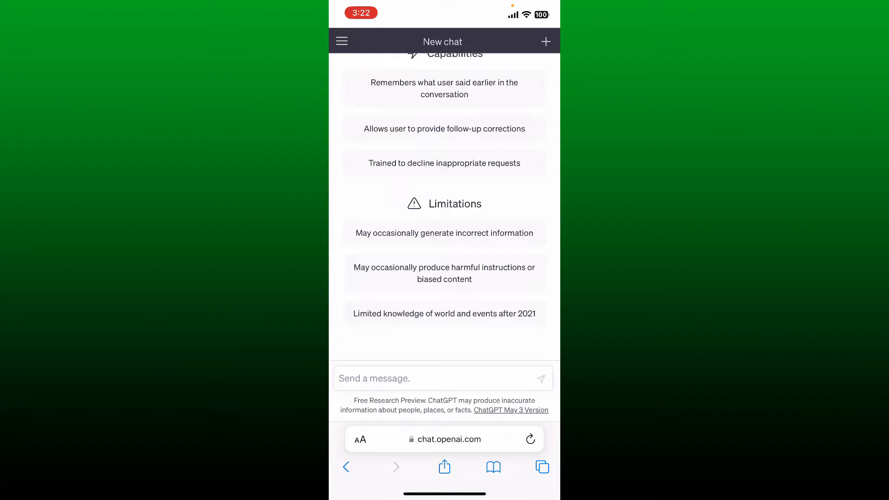
scroll("up", 3)
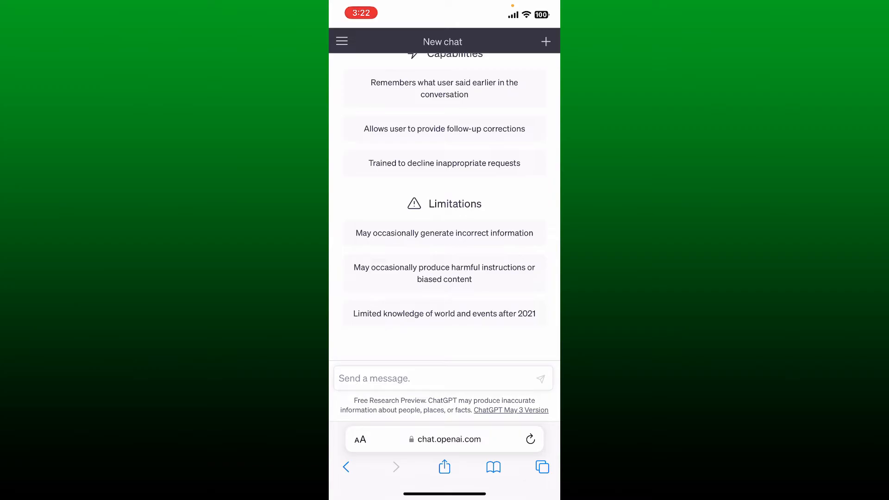
left_click(442, 378)
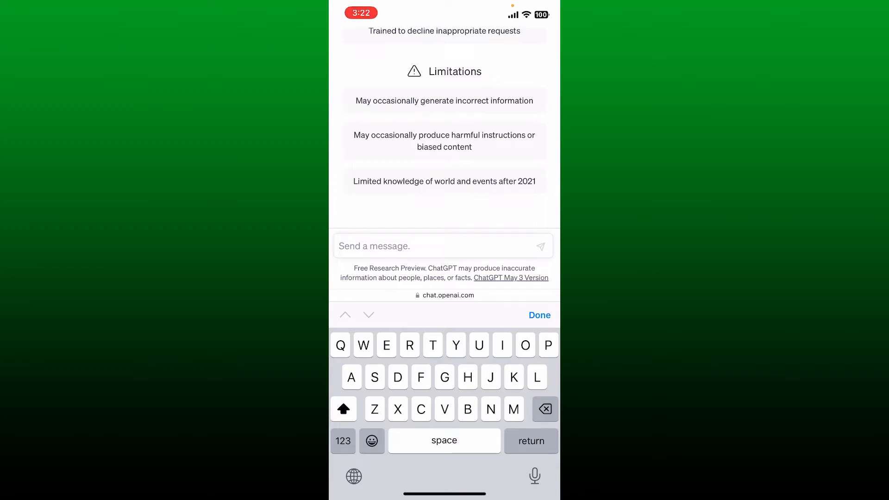
Step: Send 'Translate "chat gpt is a language model" to korean' to ChatGPT
type("Translate")
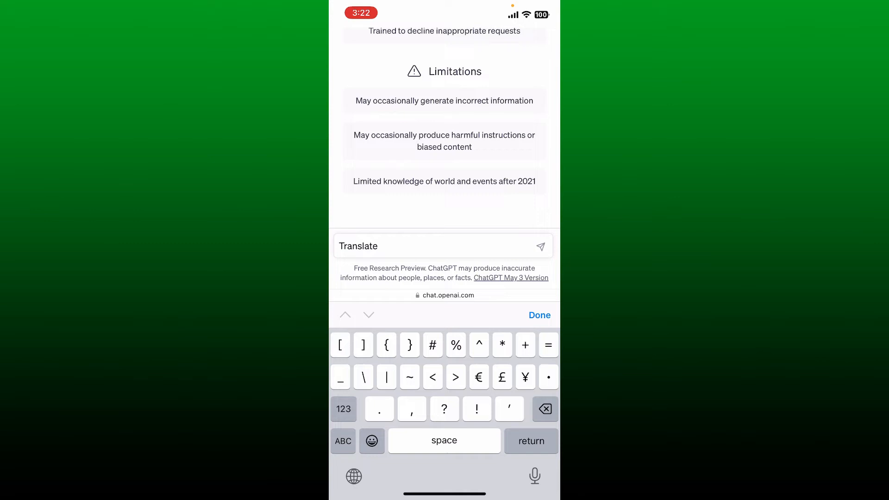
type("\"")
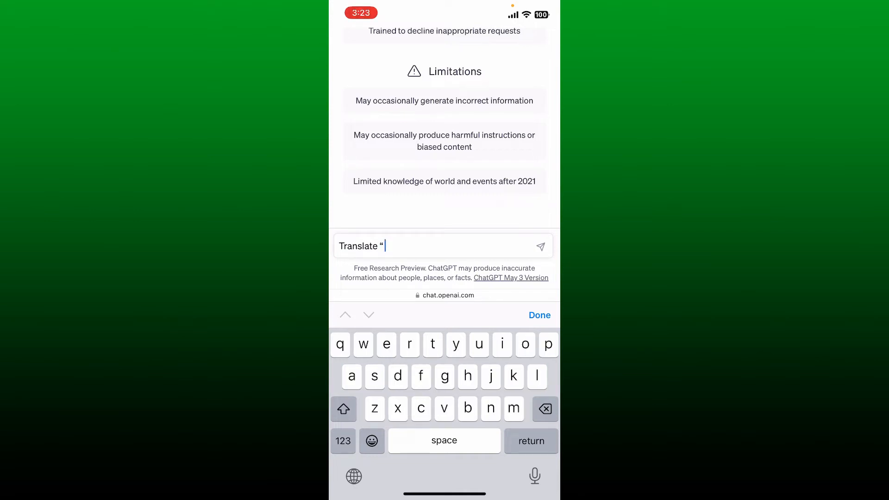
type("chat gpt is a language model\"")
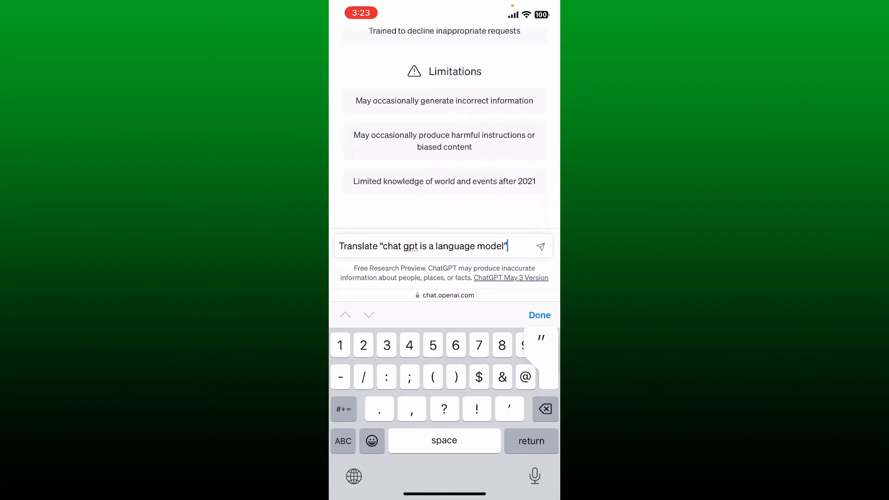
left_click(343, 440)
type(" to ko")
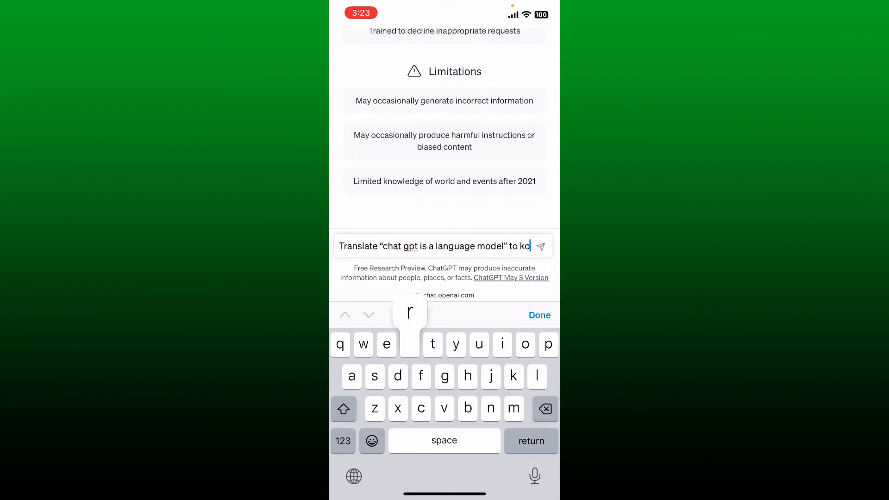
left_click(538, 315)
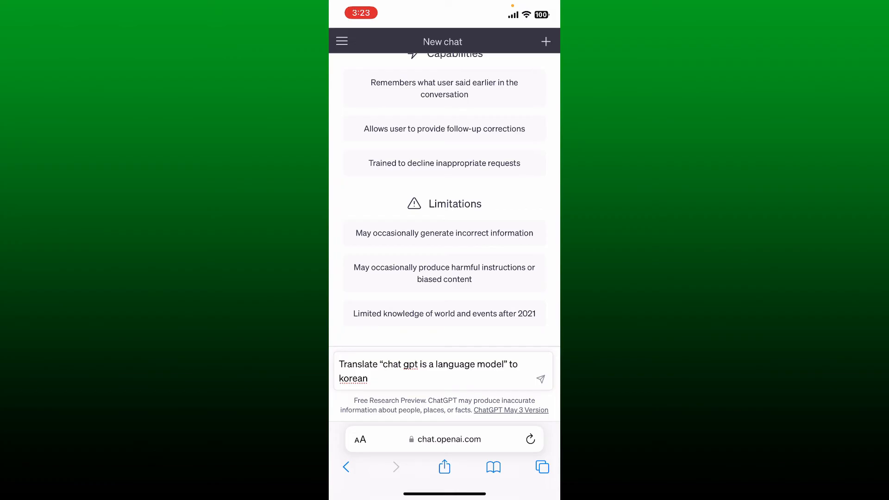
left_click(540, 378)
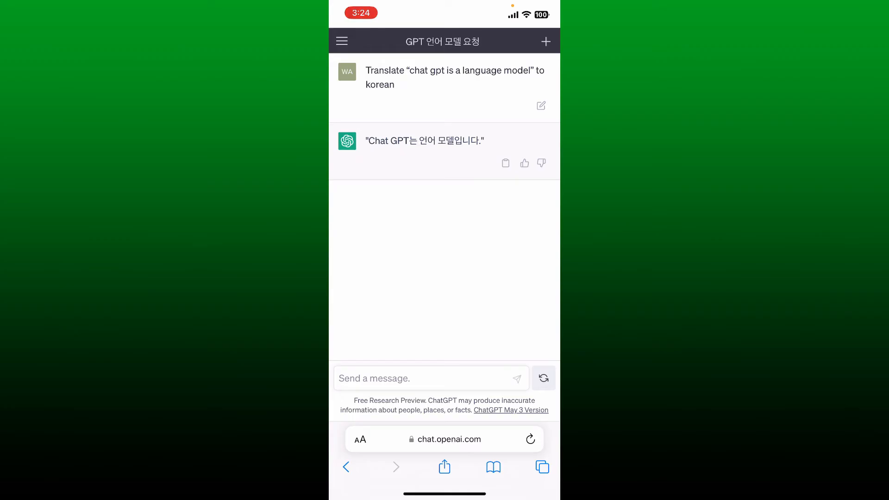
left_click(430, 378)
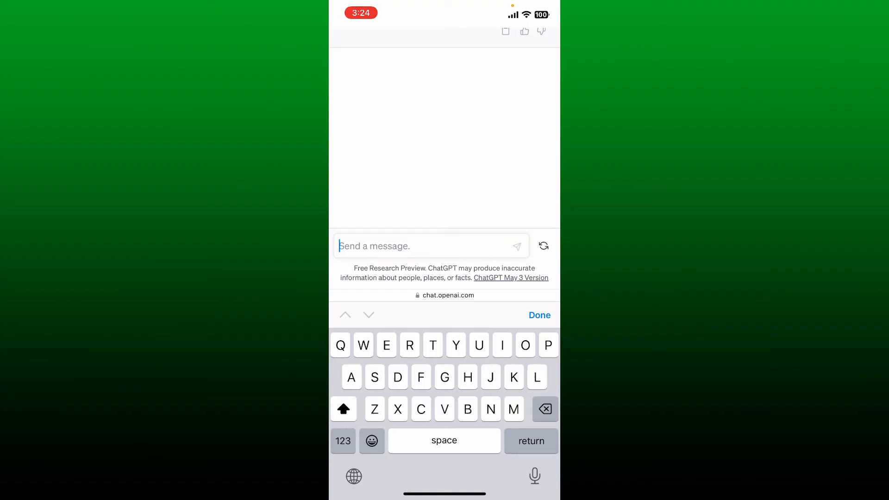
Step: Send 'Translate "how are you feeling?" To russian' and show the tab overview
type("Translate \"how are you feeling?”")
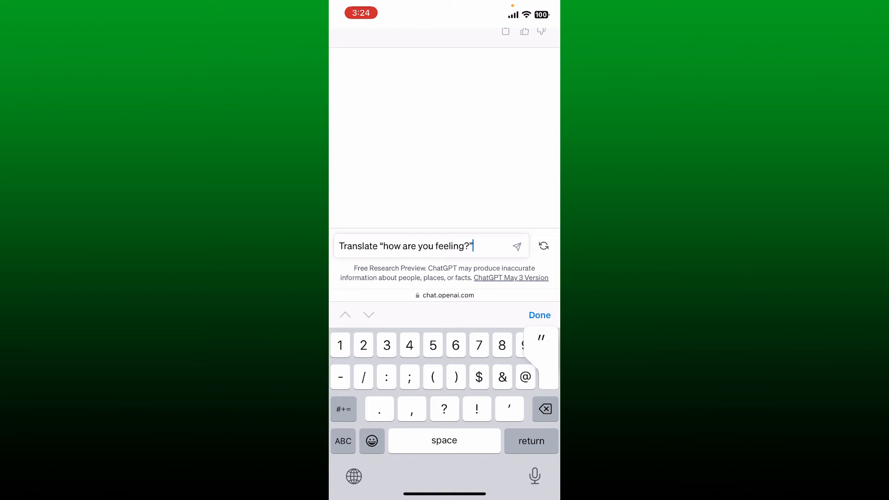
type("To russian")
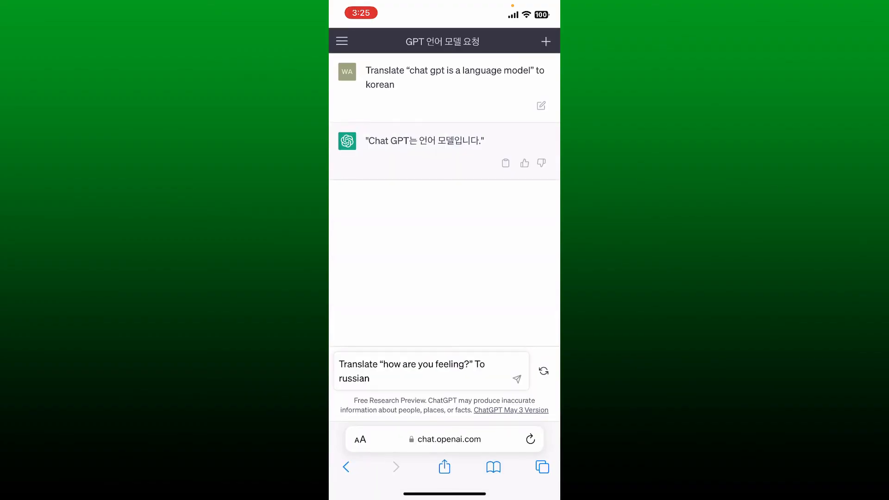
left_click(515, 379)
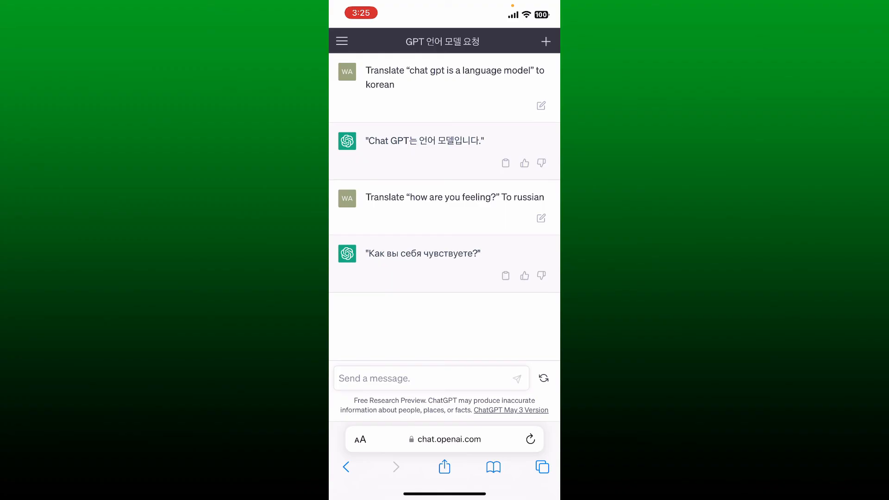
left_click(542, 467)
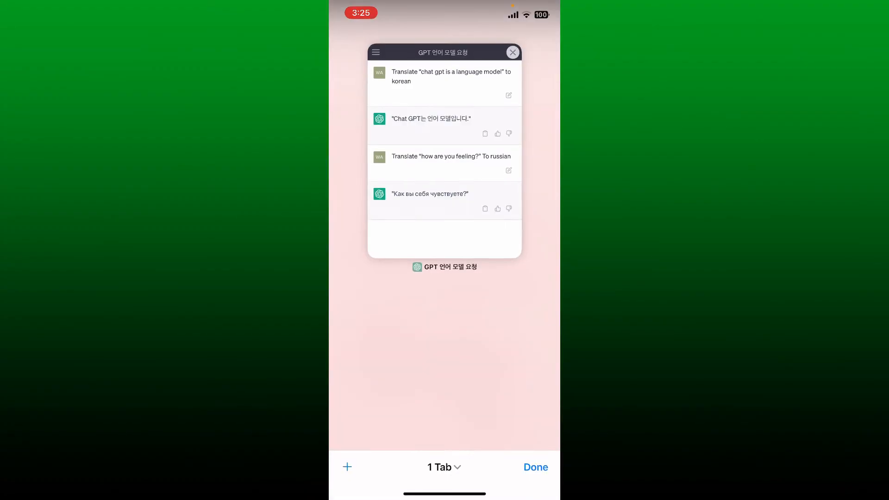
Step: Close the chat tab holding the Korean and Russian translations
left_click(535, 467)
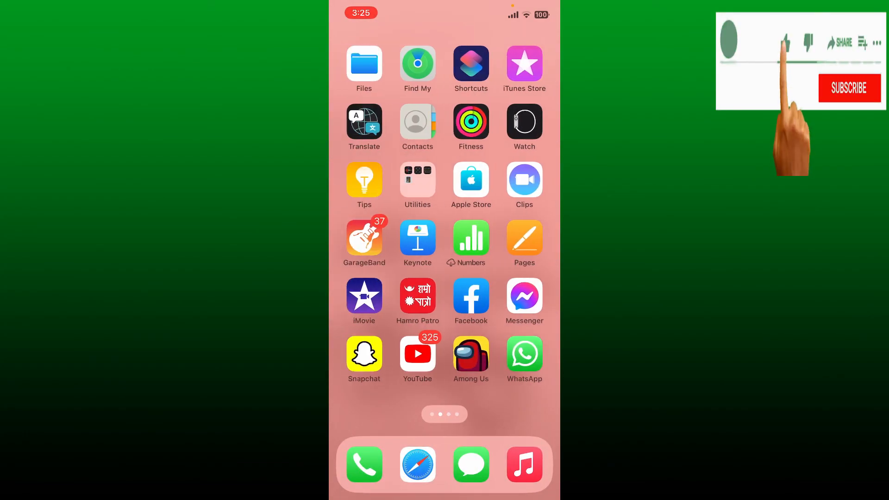